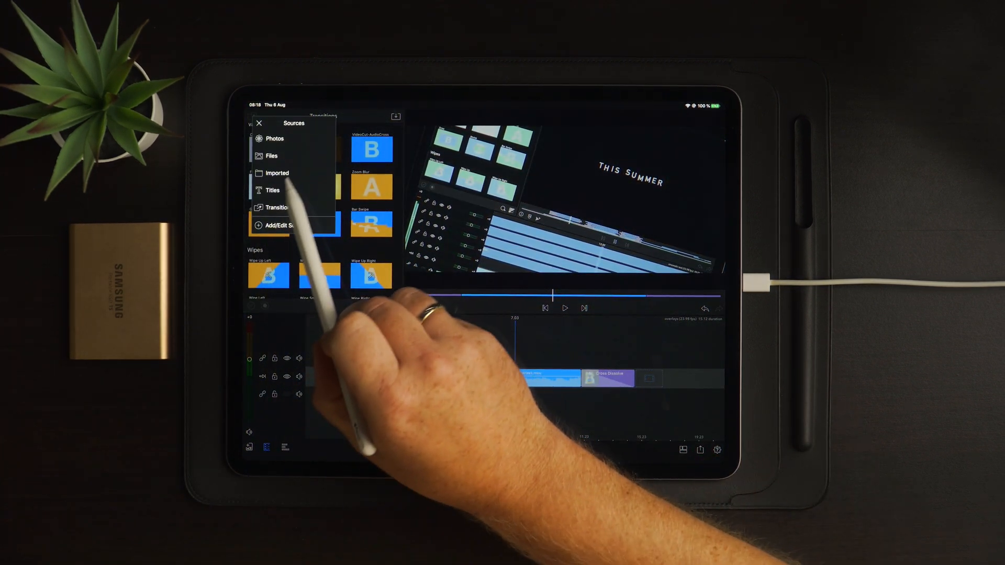
Place the BLANK user title on the track above the main clip and lengthen it
click(272, 190)
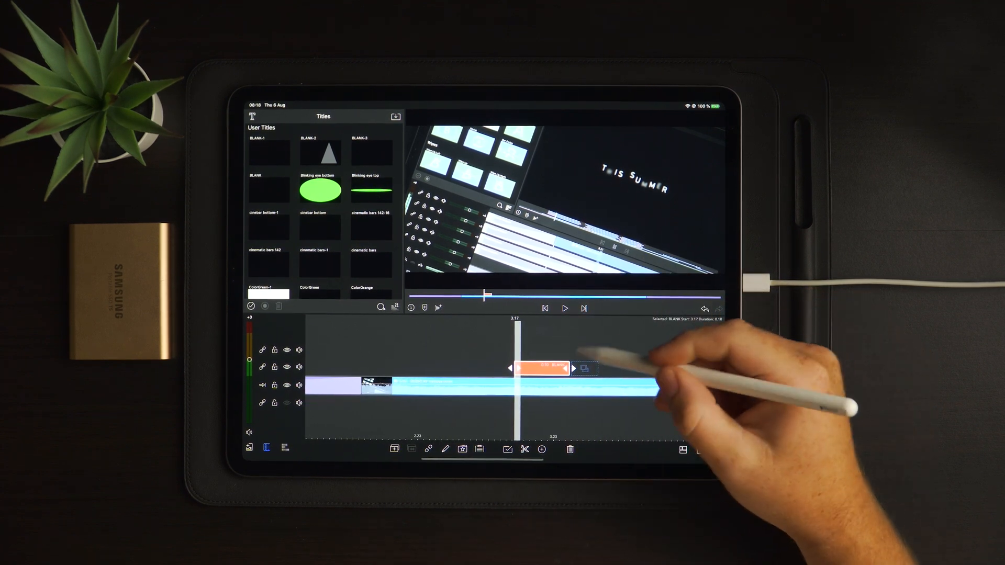
drag(567, 368, 522, 367)
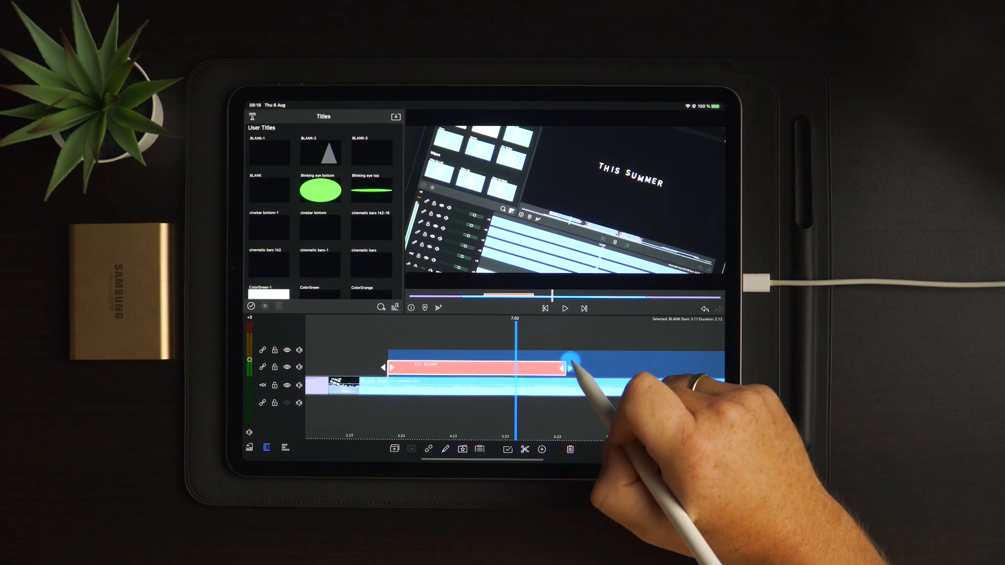
drag(561, 368, 513, 368)
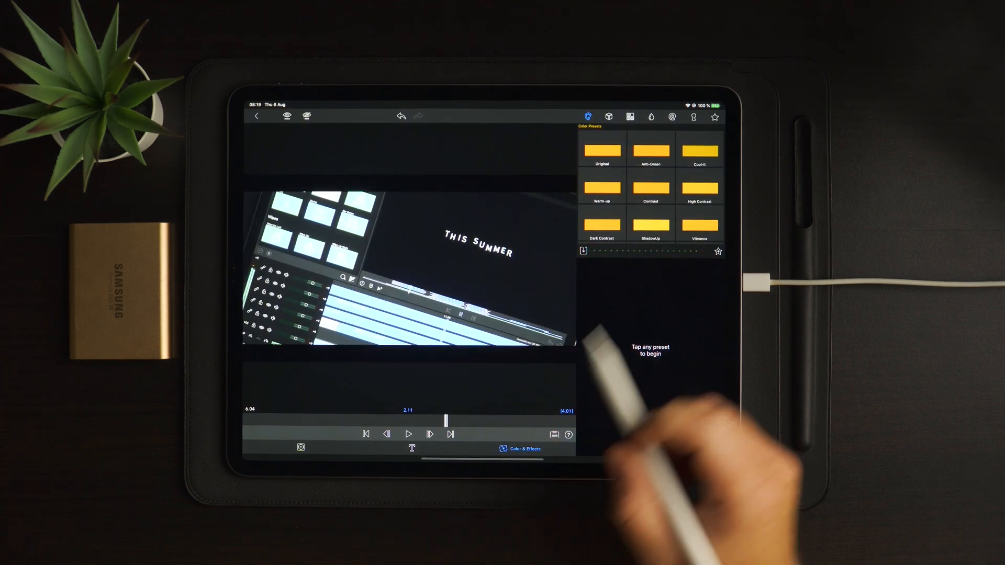
Add a Rectangle shape layer to the title and stretch it across most of the frame
click(595, 117)
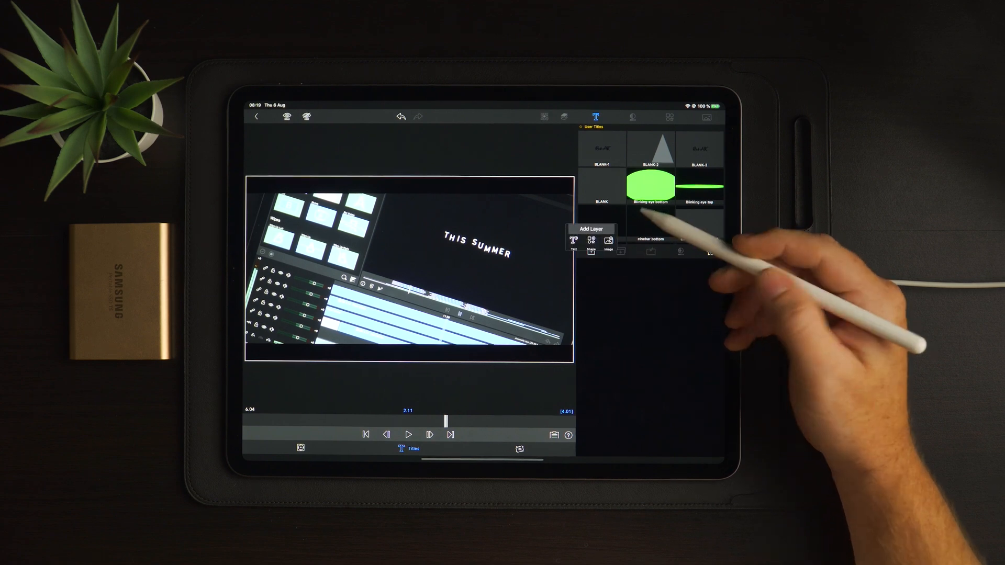
click(668, 117)
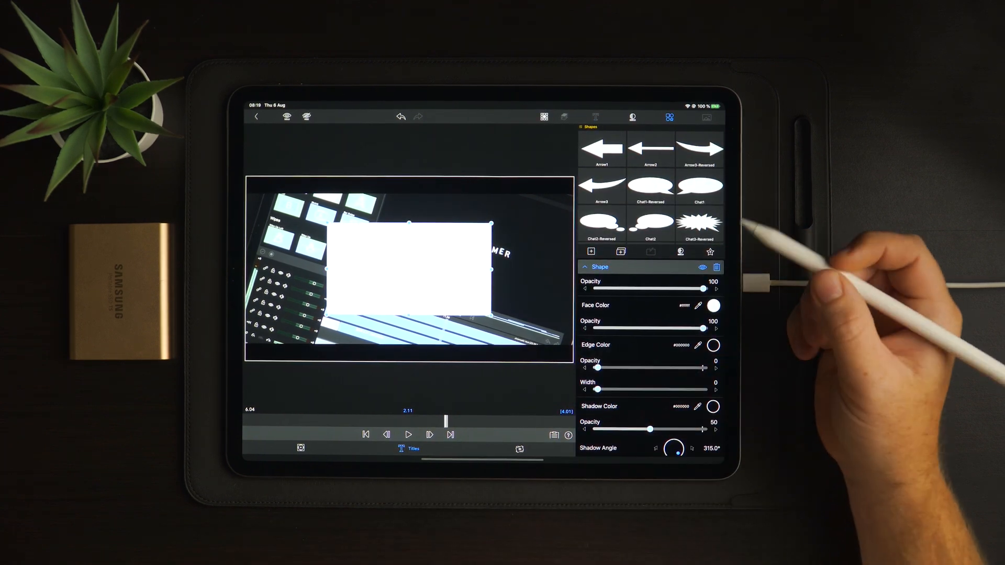
click(699, 224)
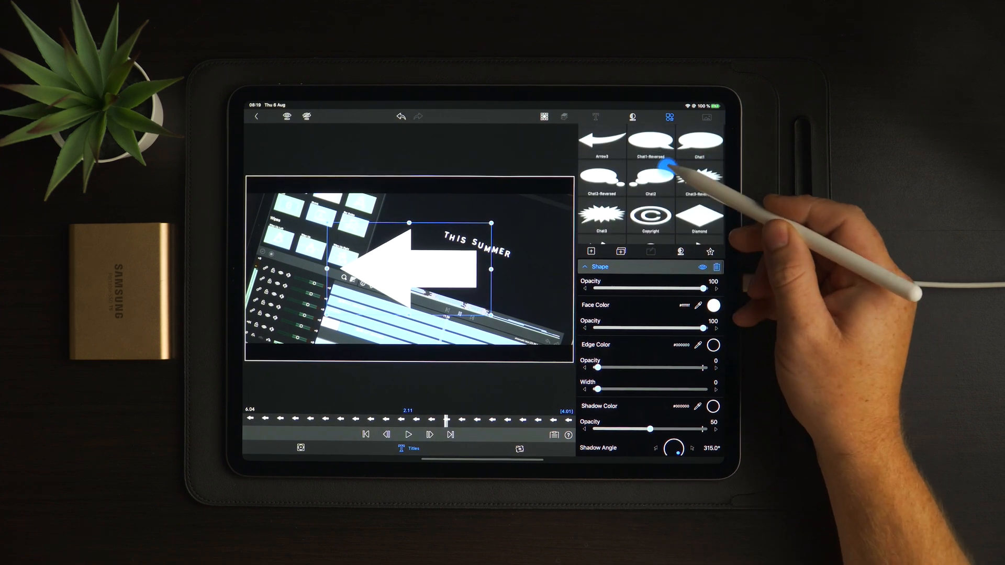
scroll(down, 3)
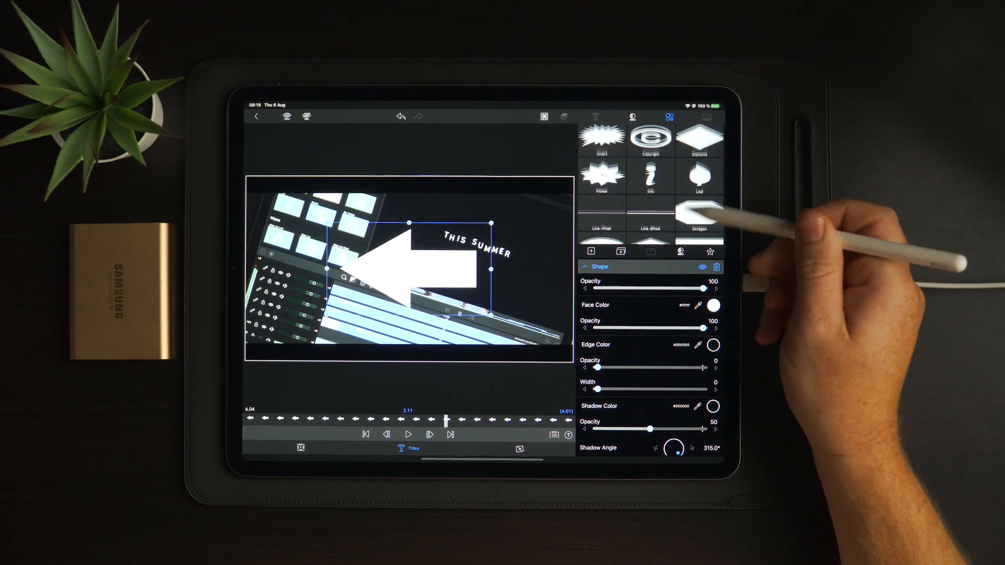
scroll(down, 3)
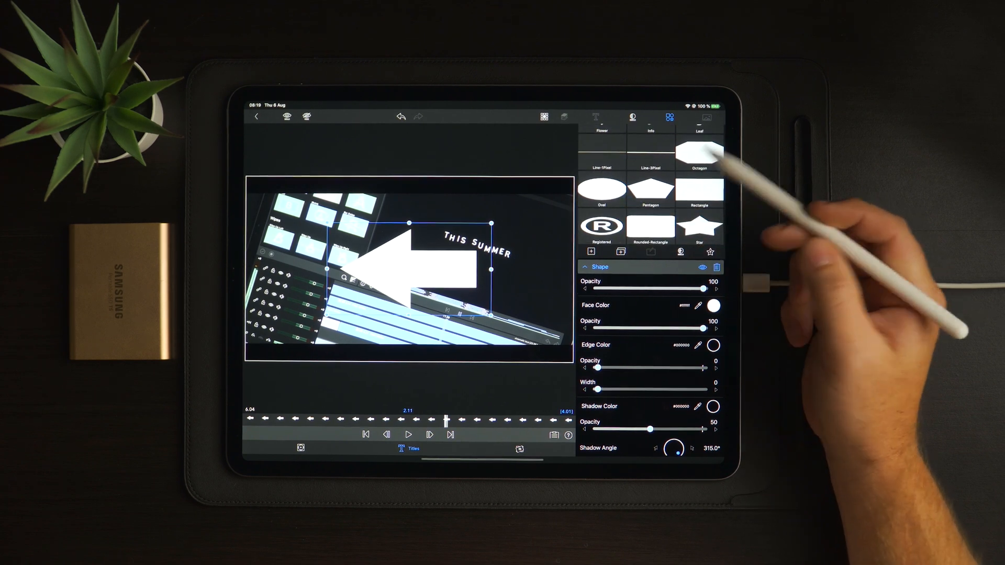
click(698, 190)
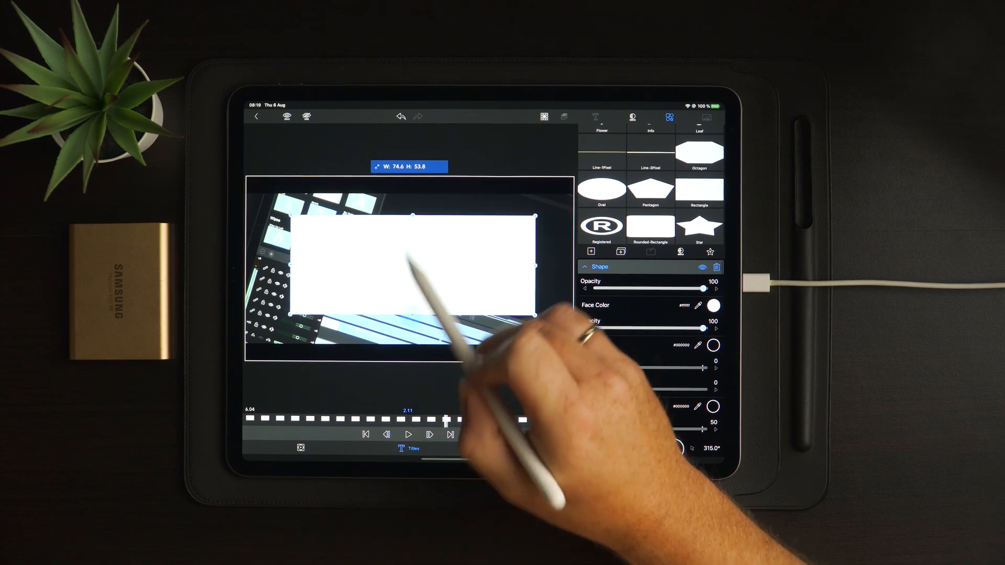
drag(414, 314, 414, 339)
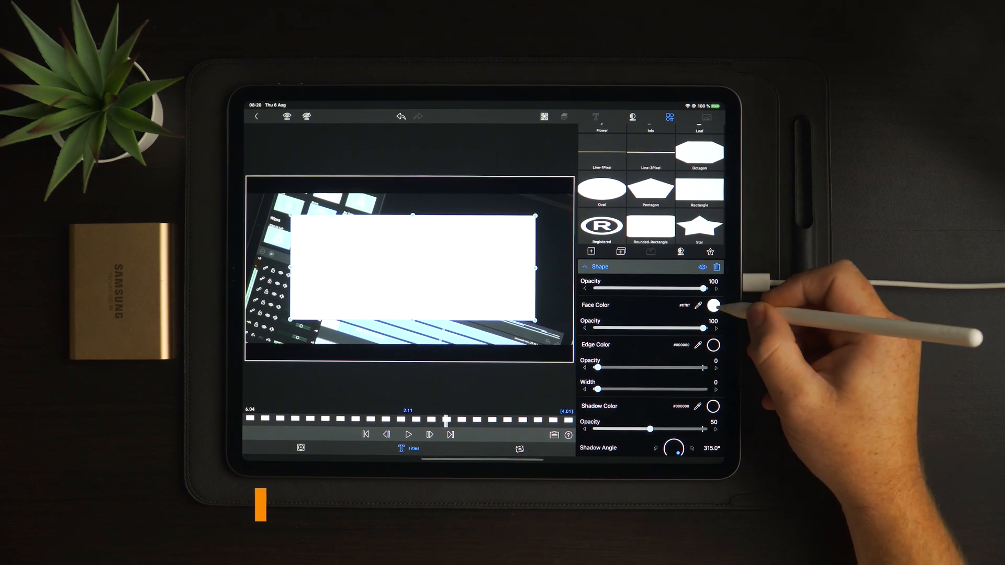
Set the rectangle's Face Color to blue
click(712, 304)
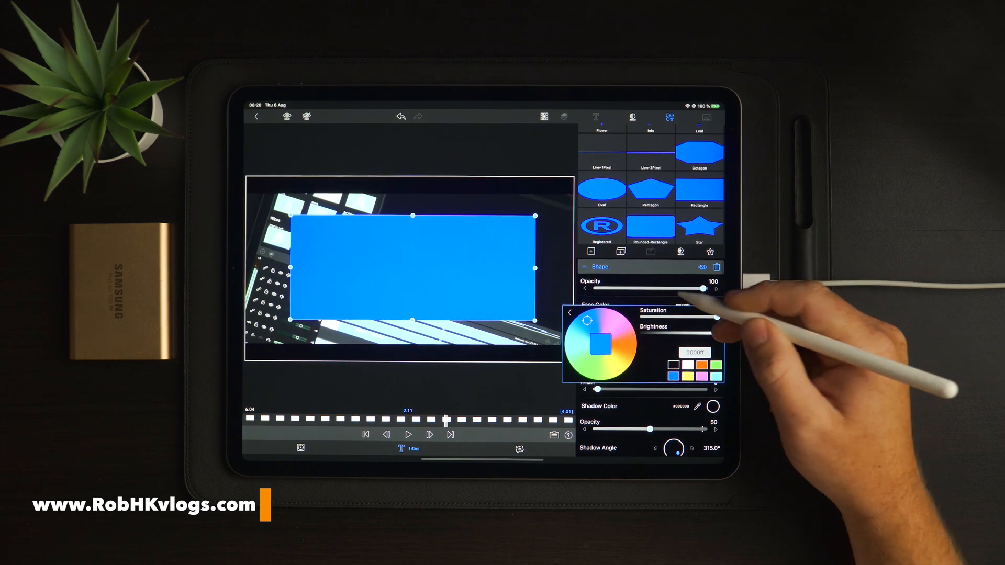
click(569, 312)
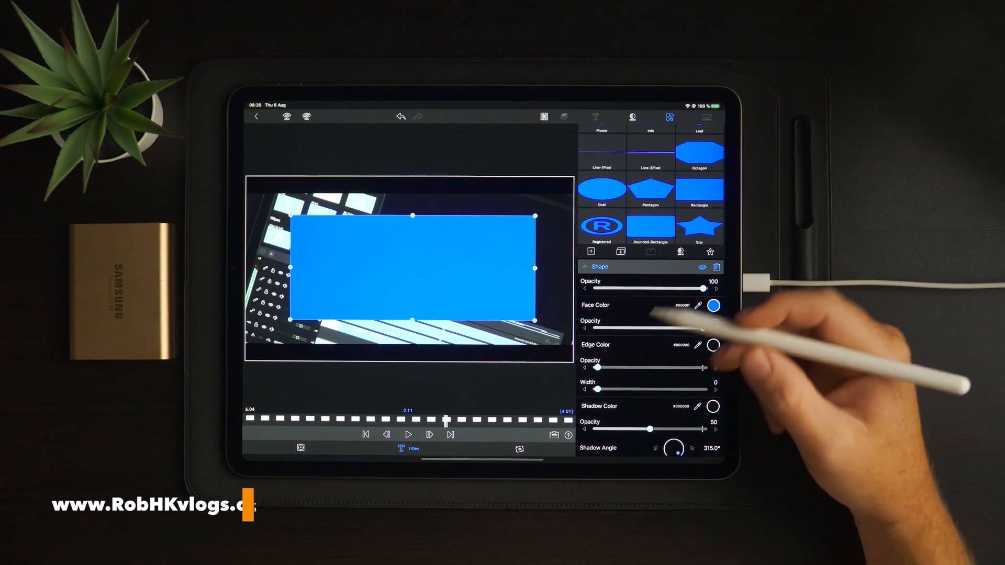
click(594, 118)
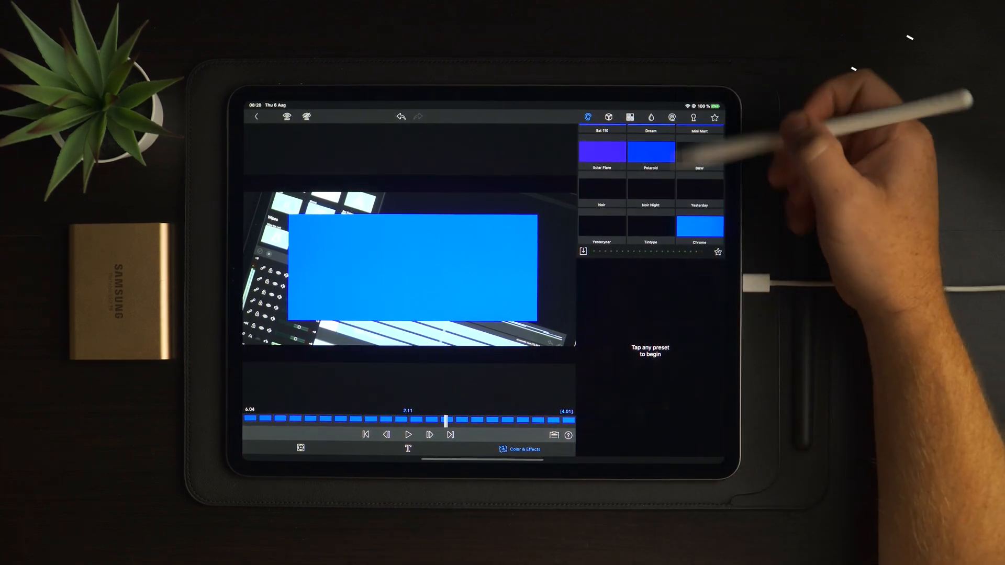
Apply the Op Art stylize effect to the rectangle and widen its stripes
scroll(down, 3)
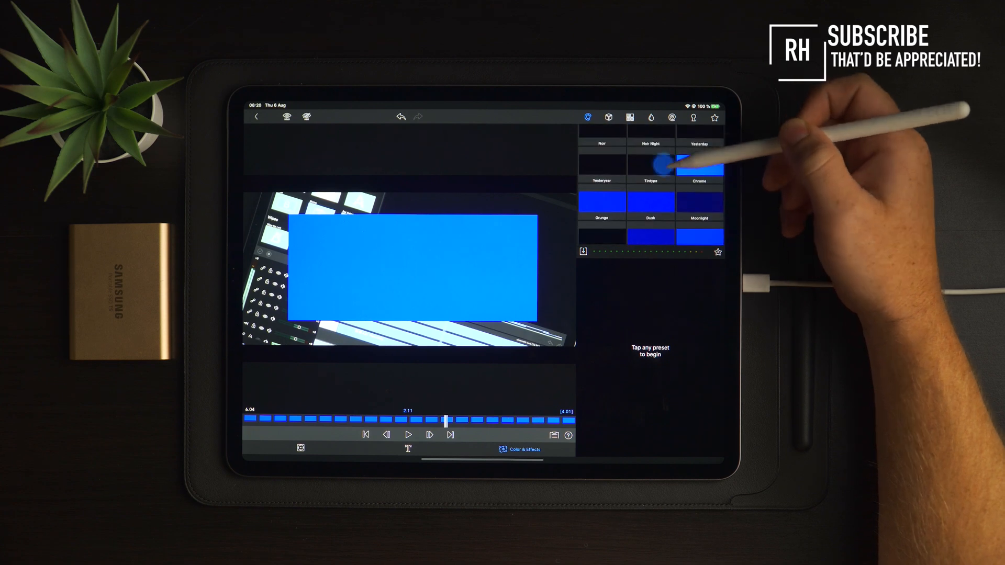
click(672, 118)
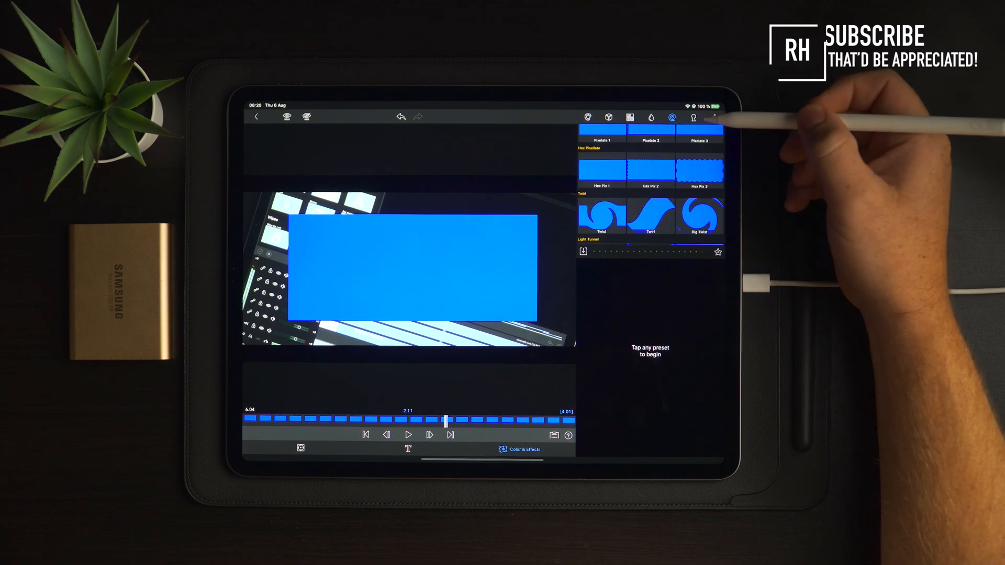
scroll(down, 3)
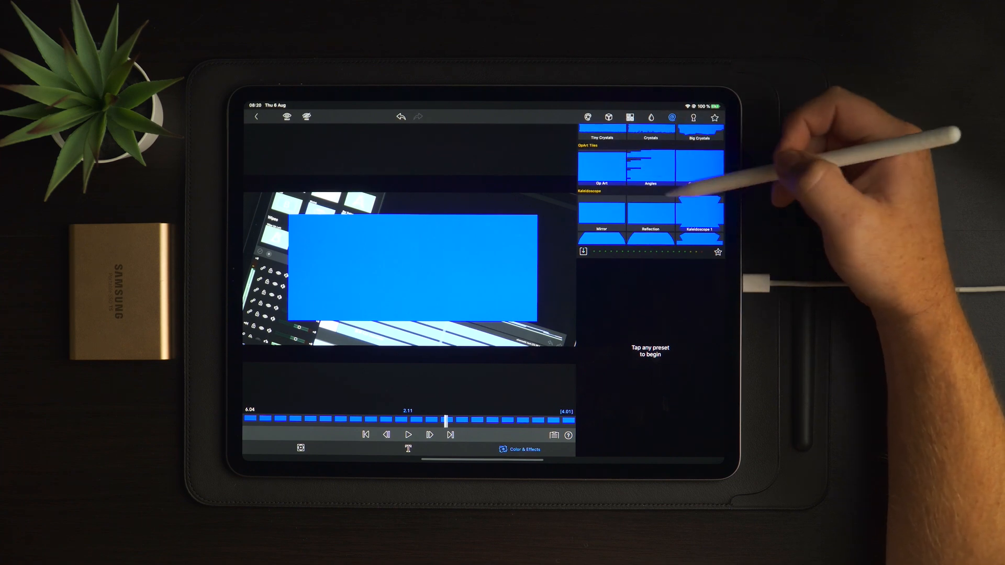
scroll(down, 3)
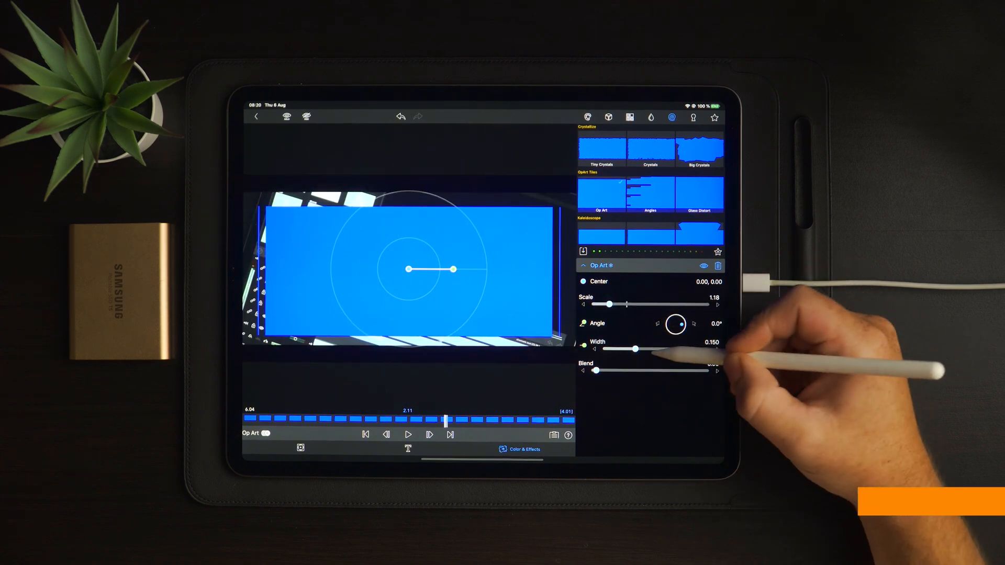
drag(634, 349, 640, 345)
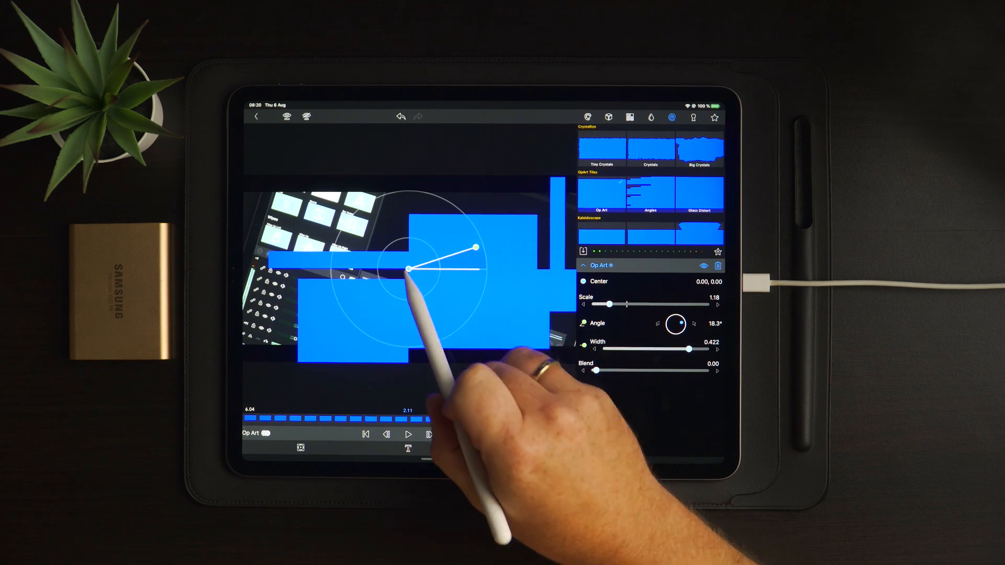
Move the Op Art centre to about -0.05, 0.06 near the middle of the frame
drag(409, 269, 446, 259)
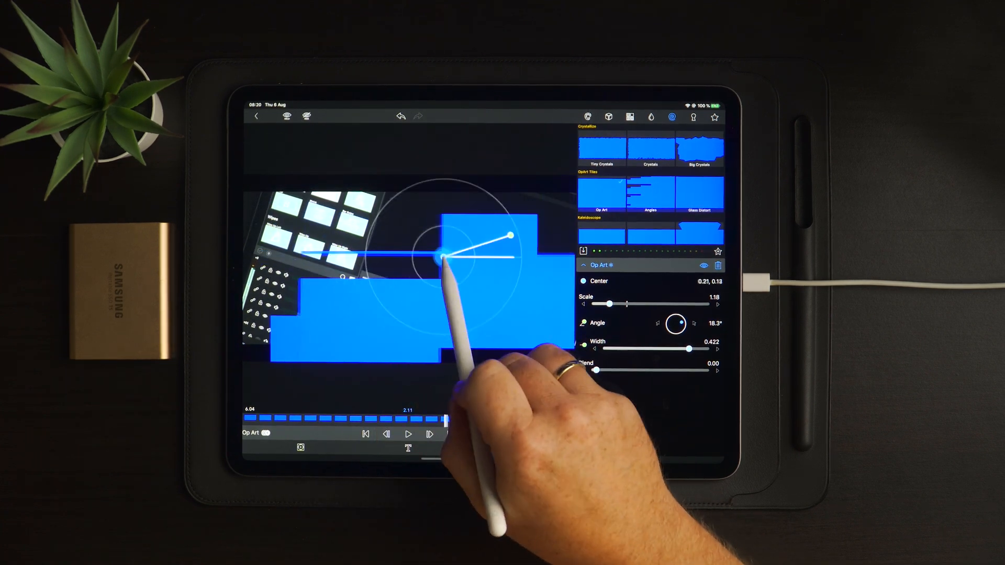
drag(447, 259, 411, 220)
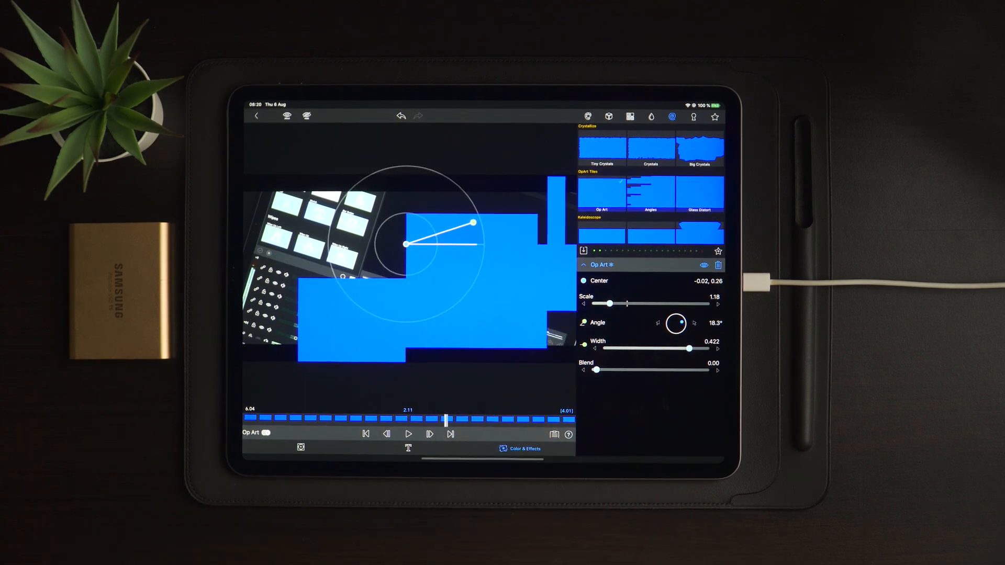
drag(406, 245, 382, 258)
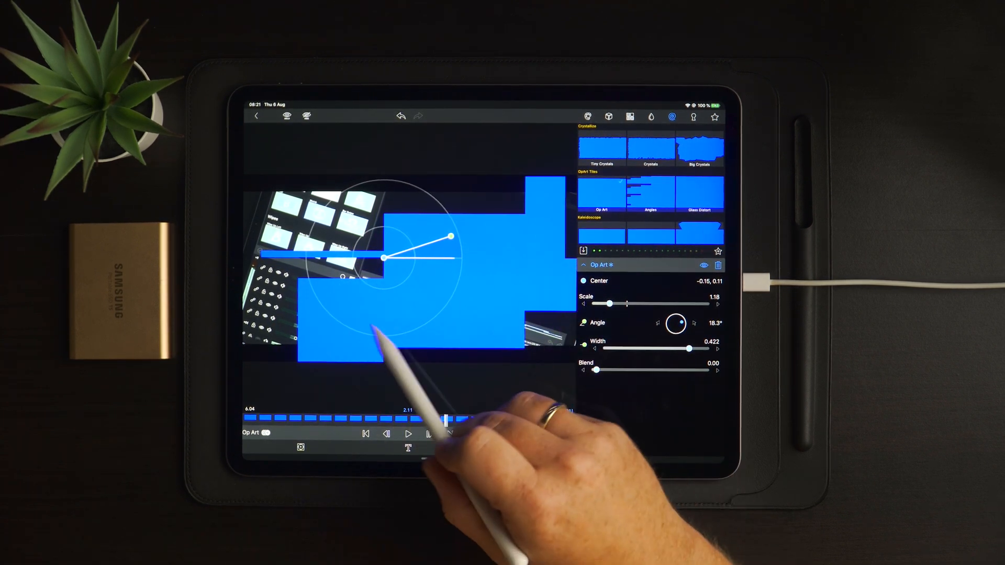
drag(381, 259, 390, 264)
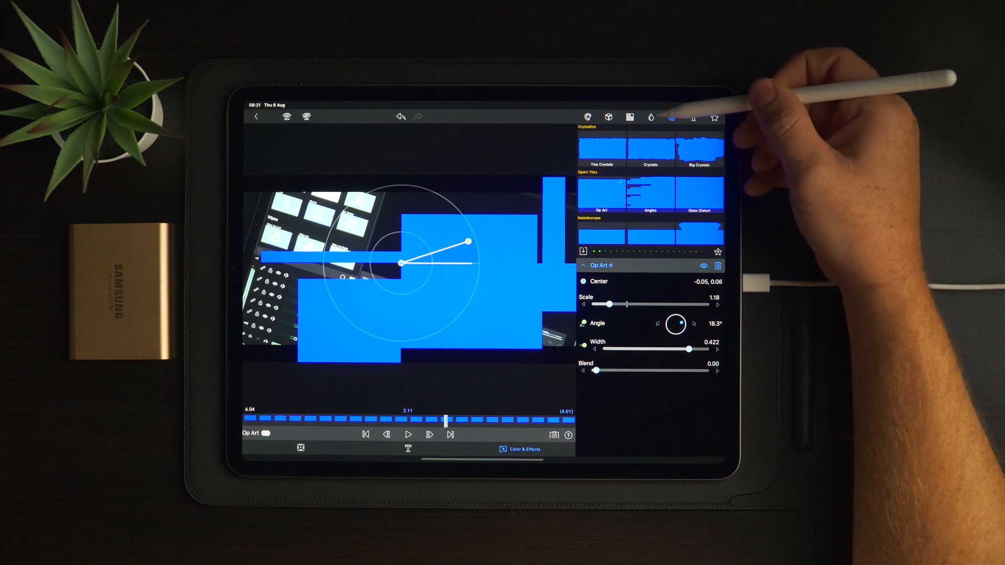
Set the overlay's Blend Mode to Screen with opacity lowered to 84.8%
click(650, 117)
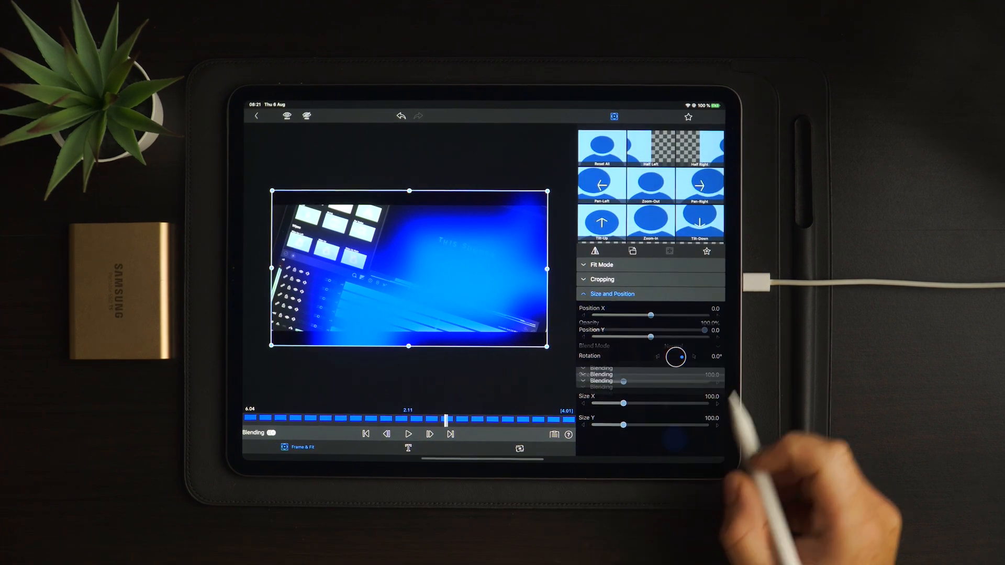
click(601, 308)
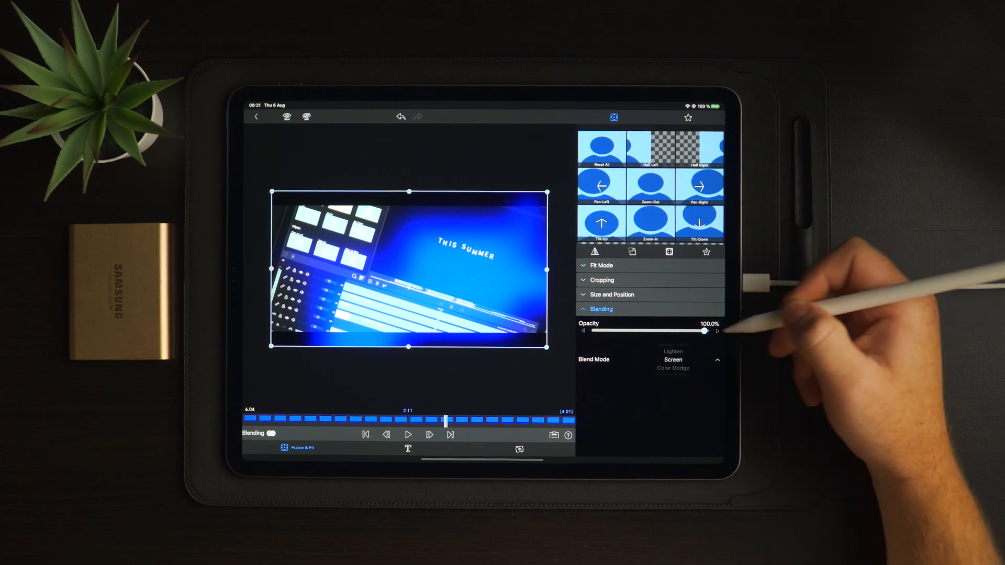
drag(705, 332, 680, 331)
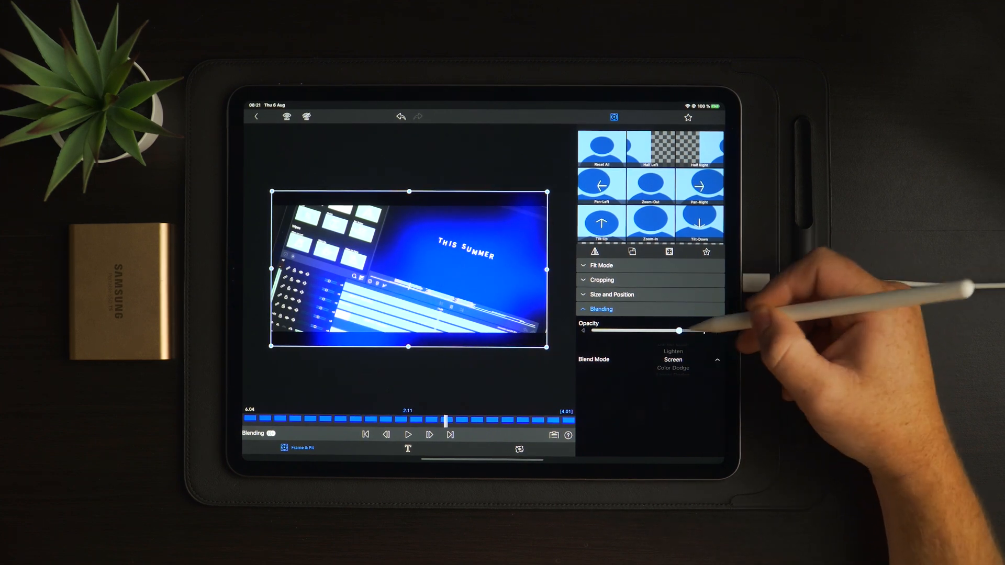
drag(679, 331, 689, 332)
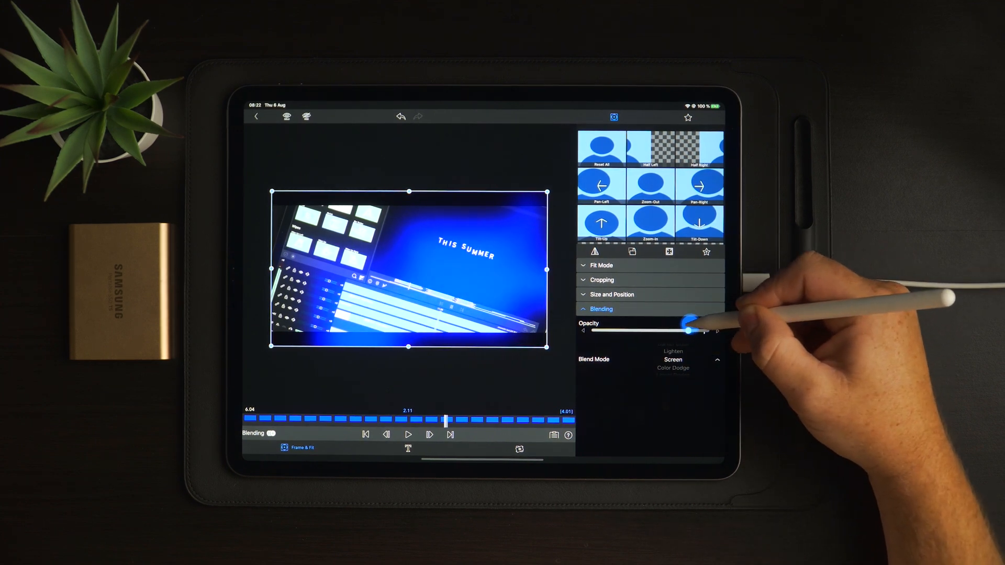
drag(692, 330, 689, 330)
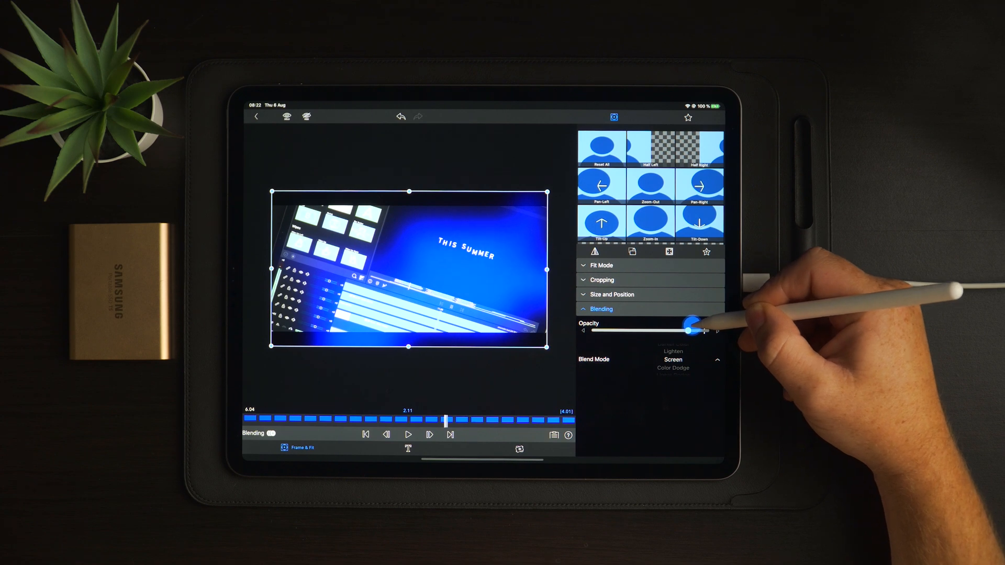
drag(685, 329, 688, 331)
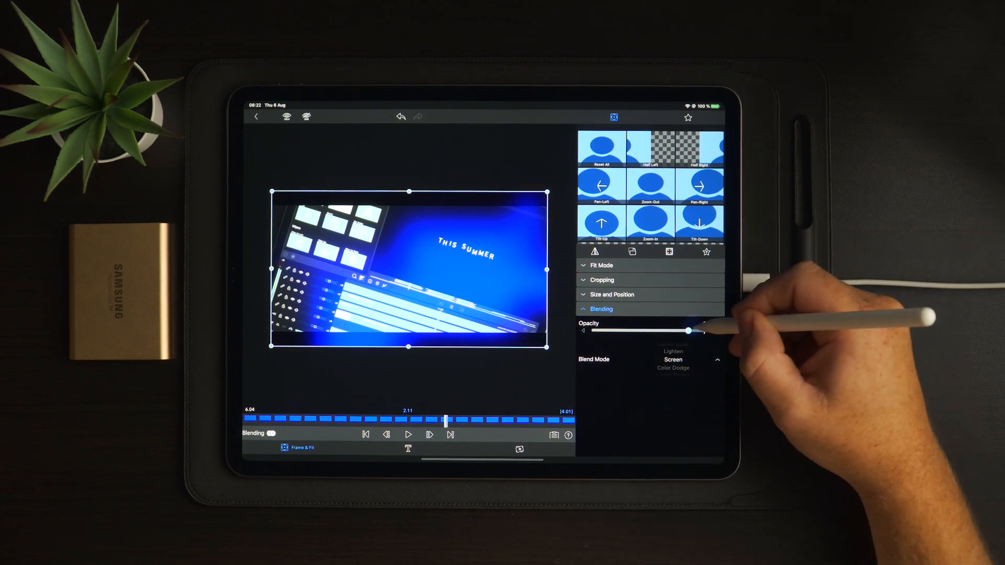
drag(692, 330, 689, 331)
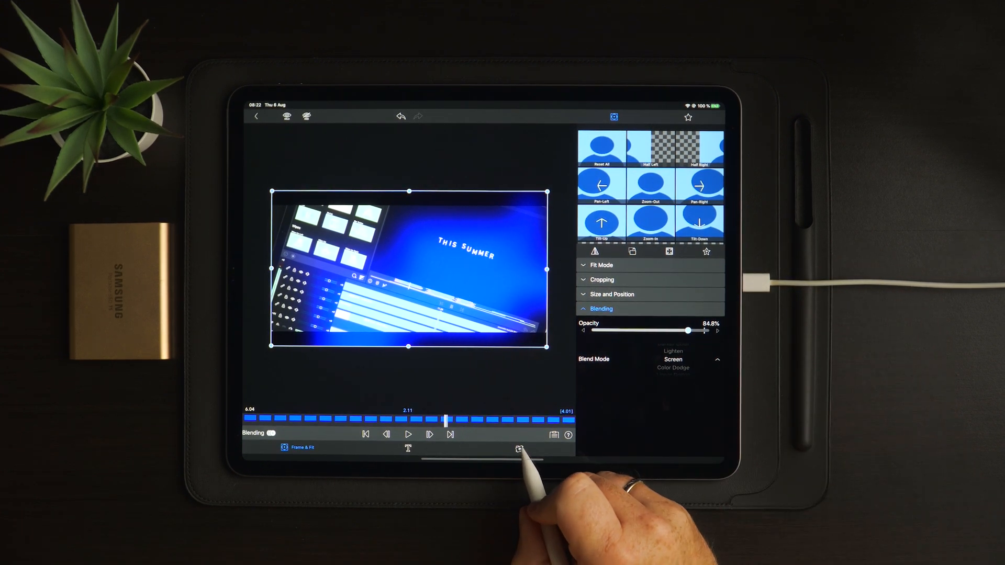
Return to Color & Effects, check the Gaussian blur and expand the Op Art settings
click(519, 449)
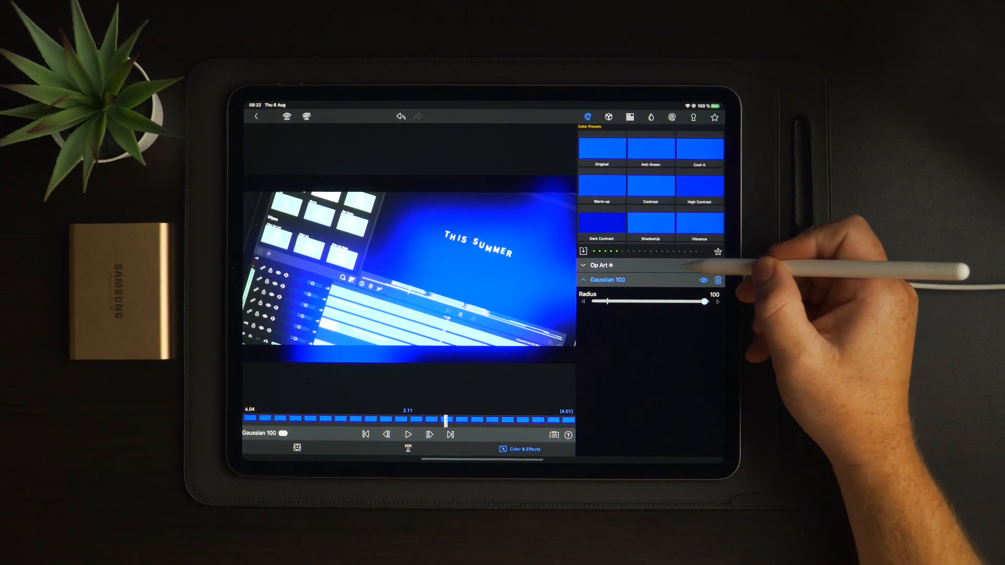
click(599, 264)
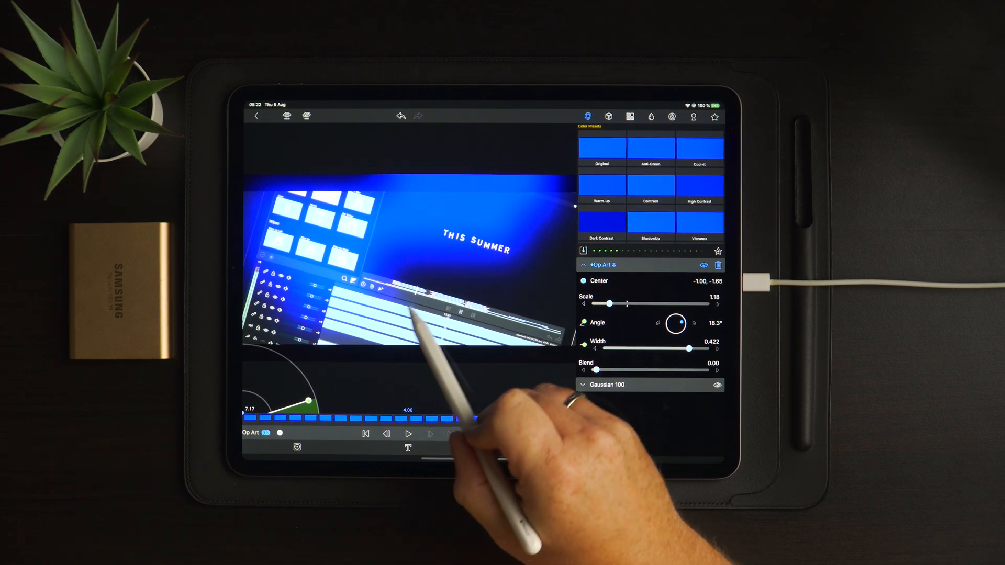
click(588, 116)
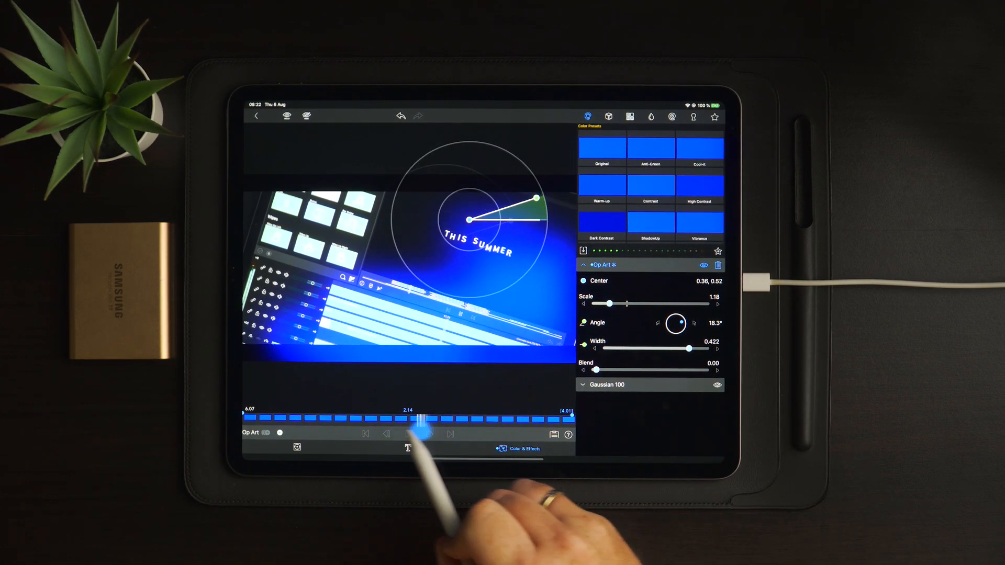
Keyframe the Op Art centre from off the lower left early to the upper right later
drag(419, 424, 477, 424)
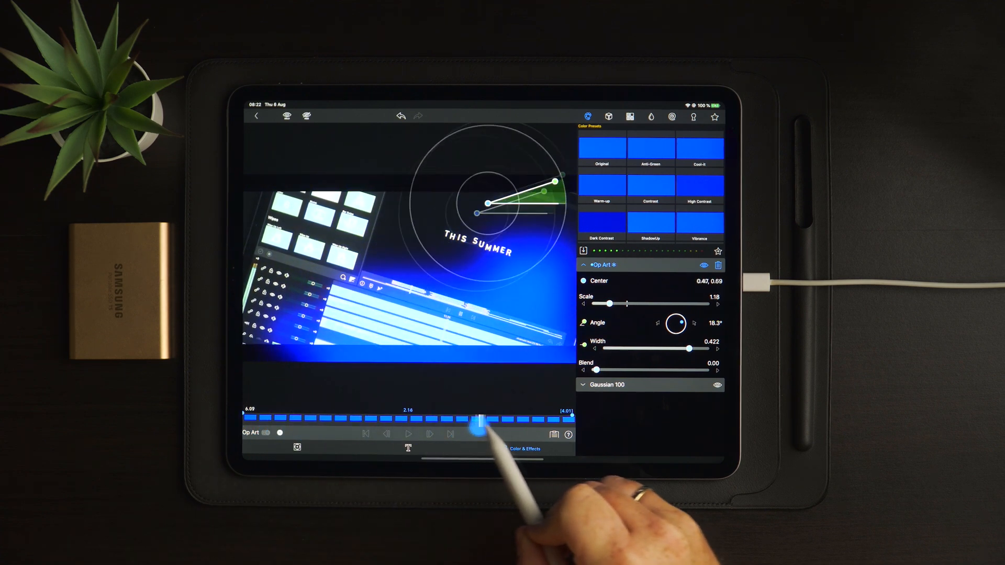
drag(478, 424, 381, 421)
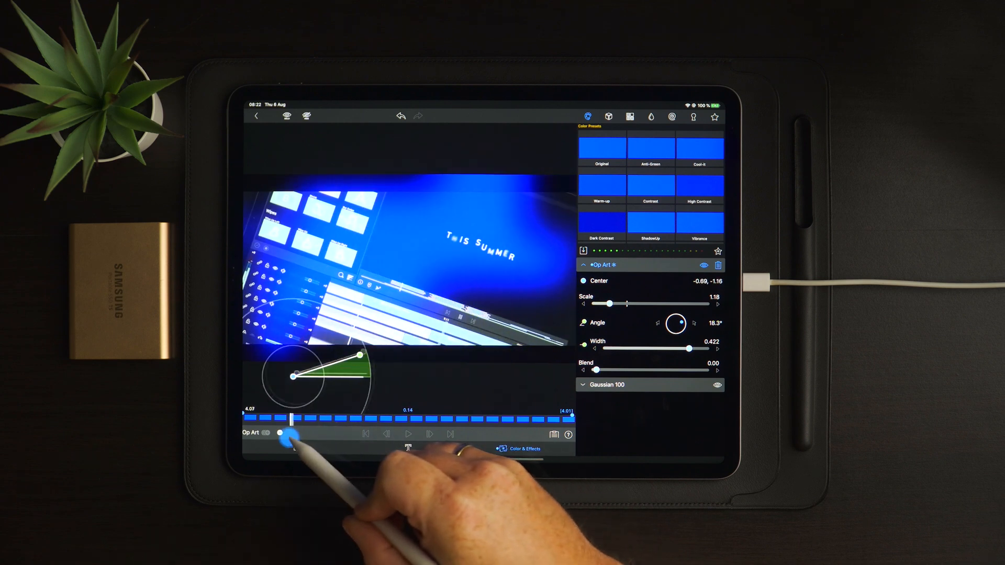
drag(293, 377, 545, 150)
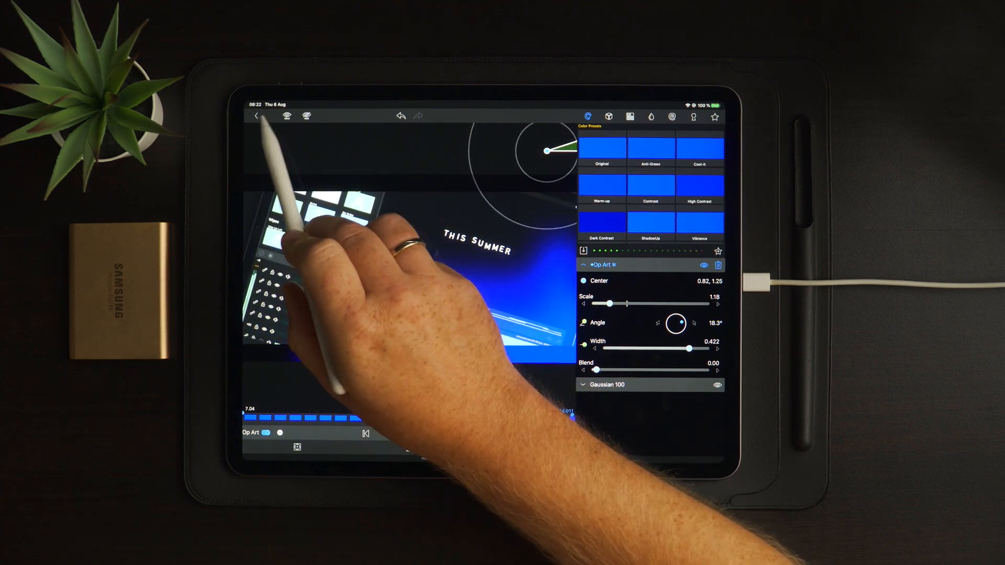
Keyframe the overlay's position in Size and Position so it drifts during the clip
click(612, 117)
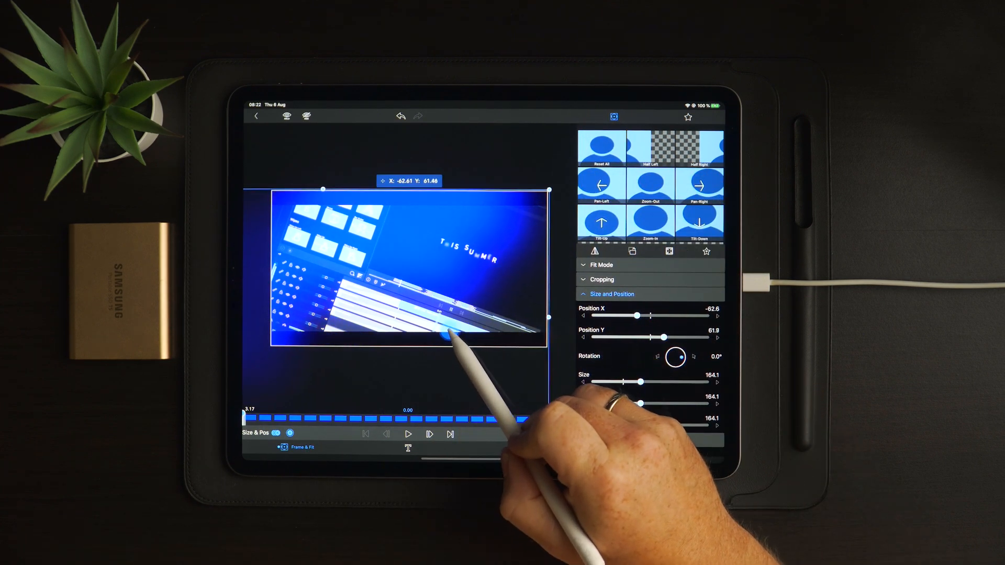
drag(449, 339, 468, 308)
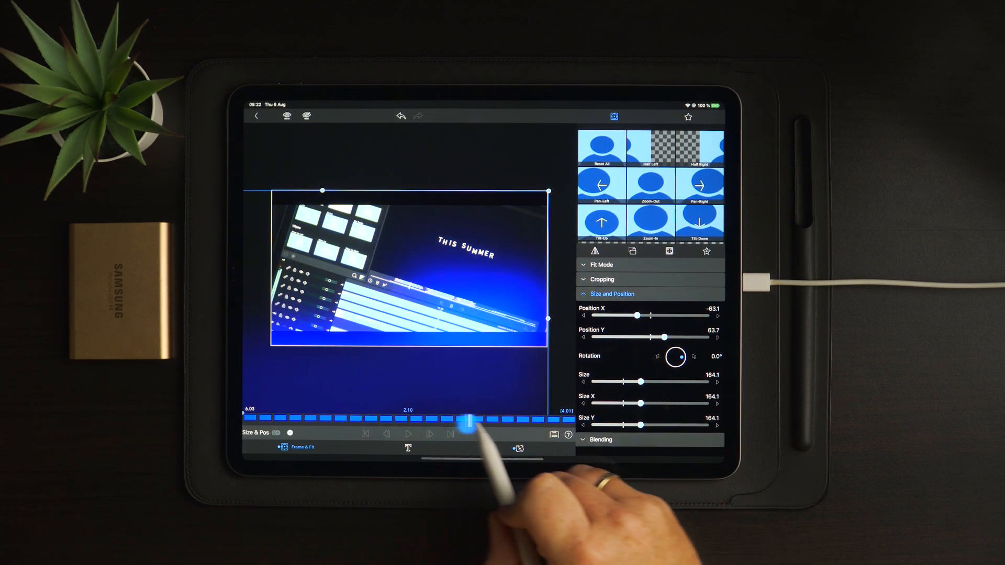
drag(472, 423, 486, 369)
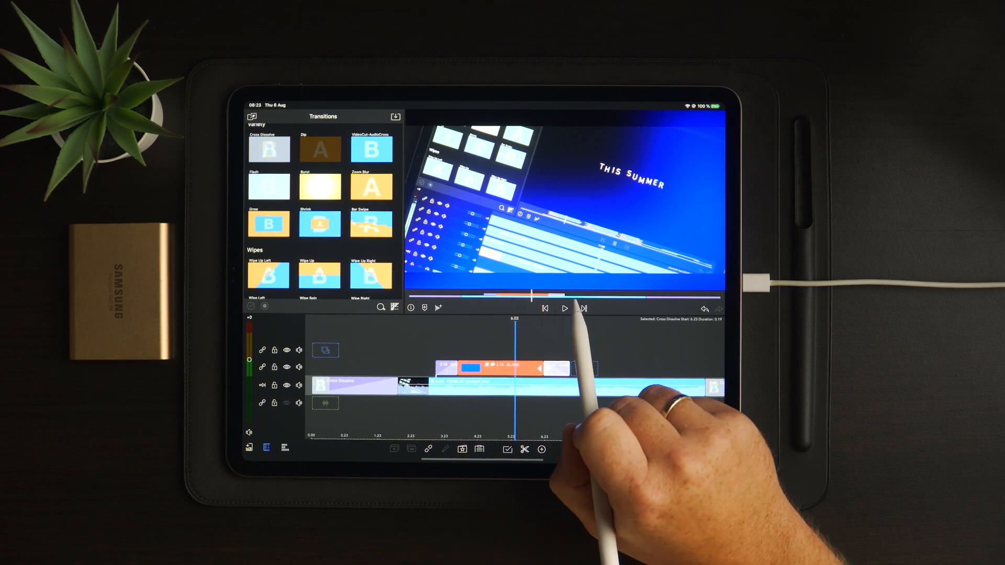
Show the list of media sources again after applying the Cross Dissolve
click(251, 116)
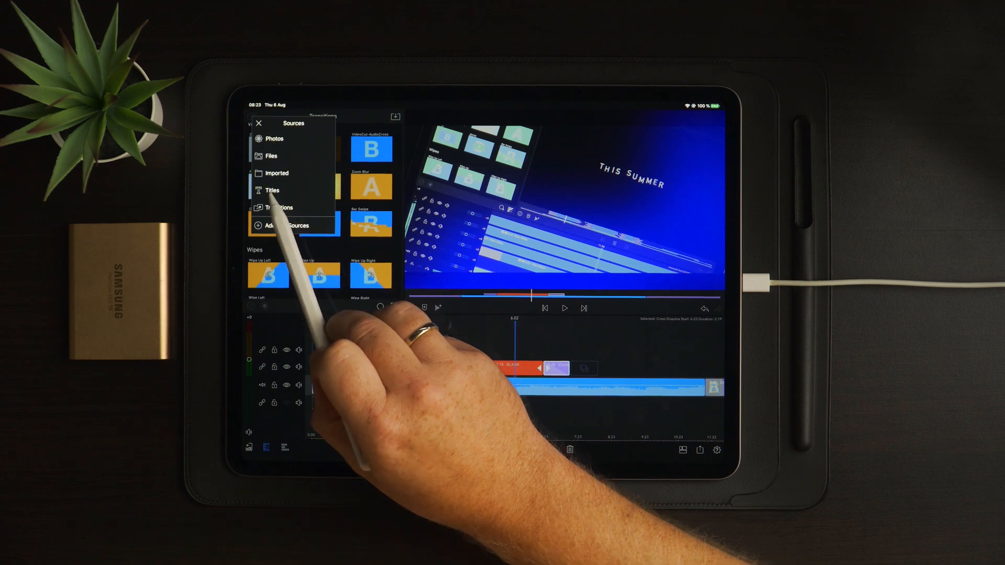
Add the cinematic bars user title on a track above the overlay and footage
click(272, 190)
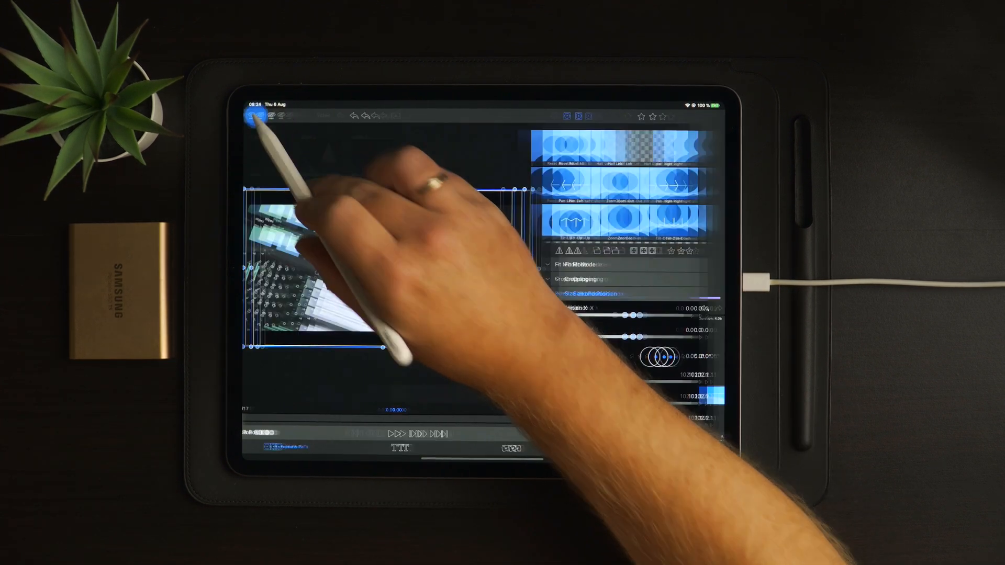
click(253, 117)
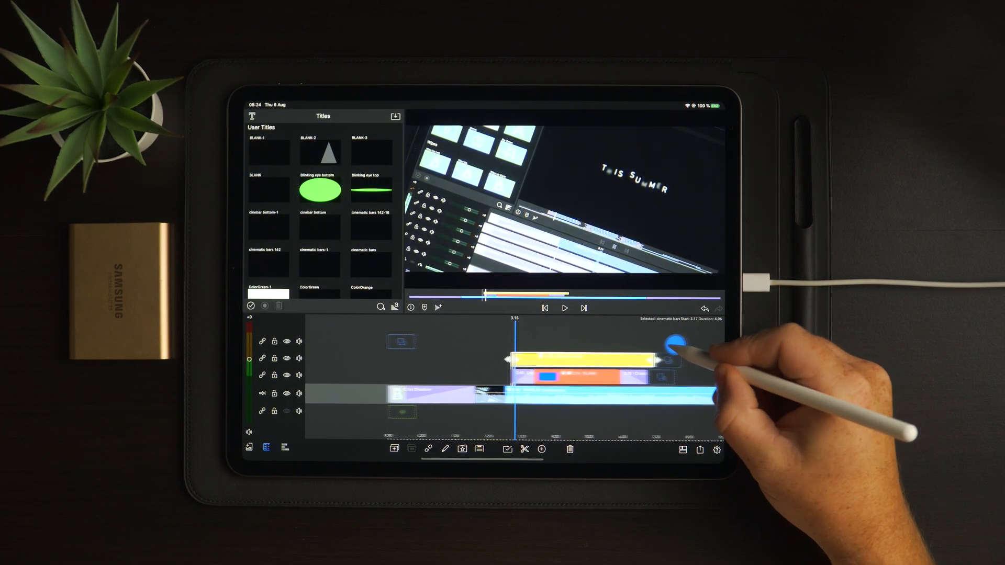